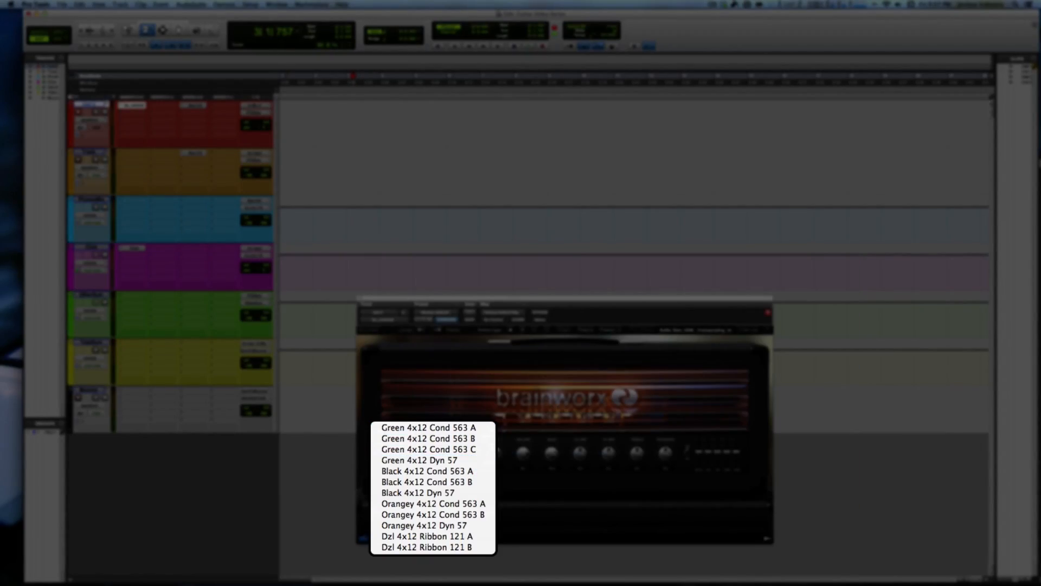
Apply the Green 4x12 Cond 563 A recording chain to the Lead 530 amp.
click(428, 427)
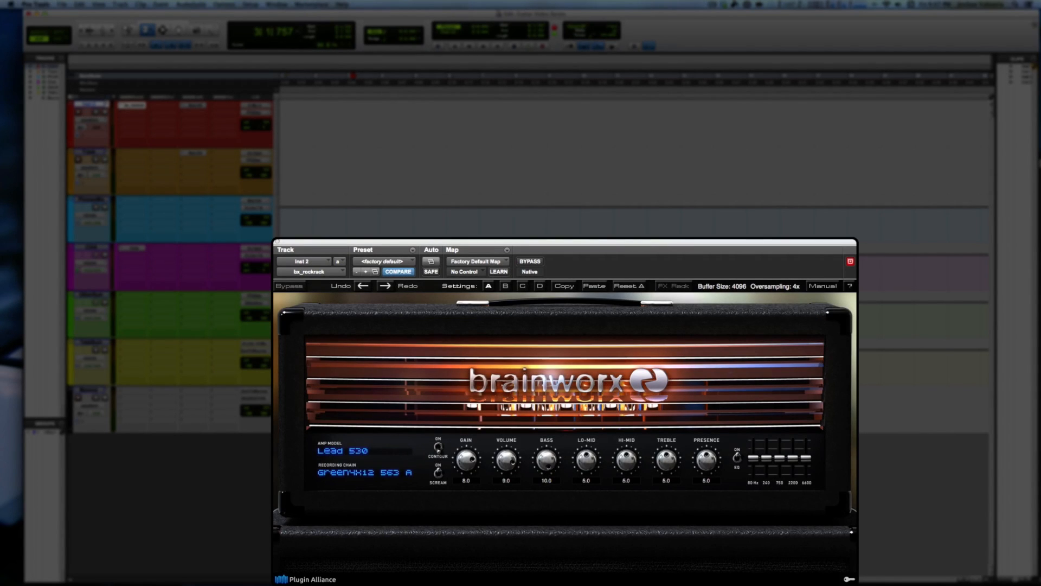
click(364, 471)
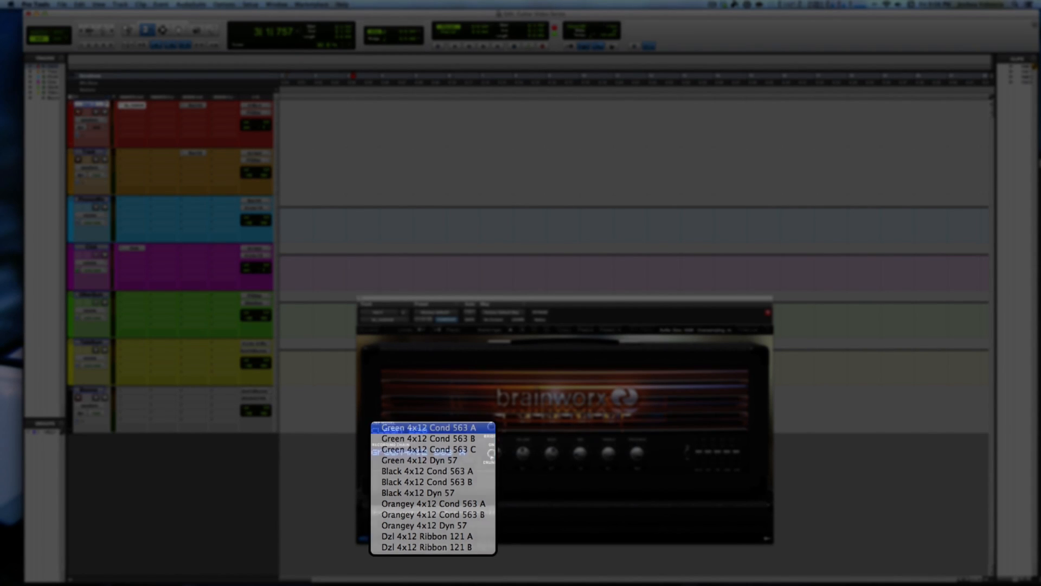
Keep Green 4x12 Cond 563 A, then audition the Green 4x12 Dyn 57 chain on Clean 530.
click(425, 427)
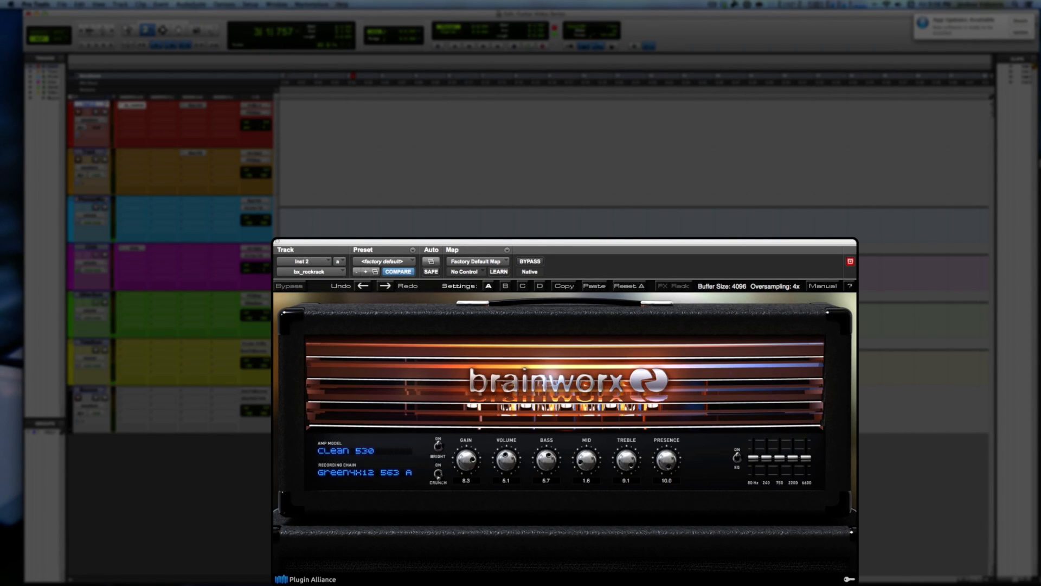
click(364, 473)
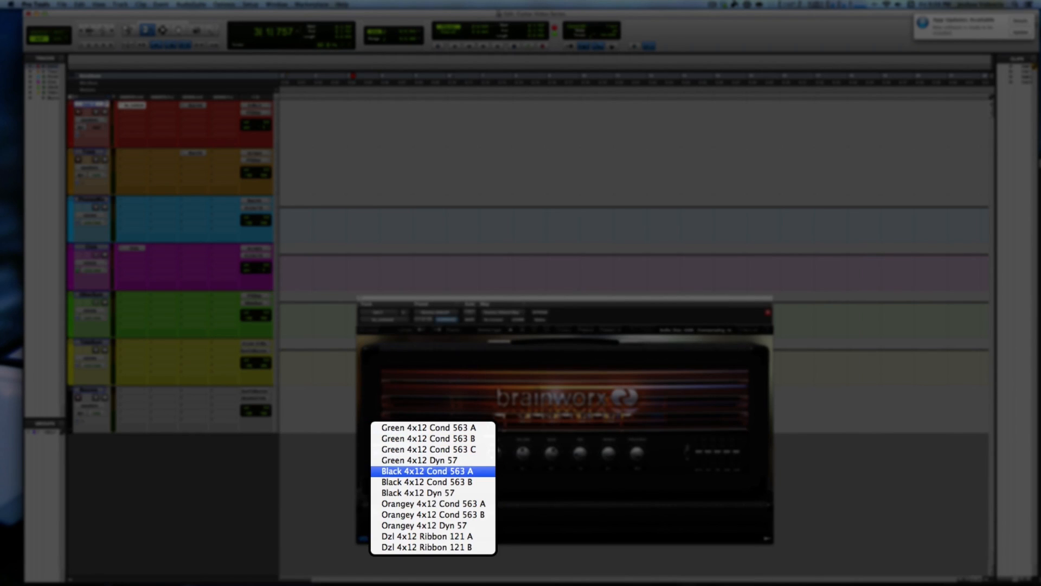
click(419, 460)
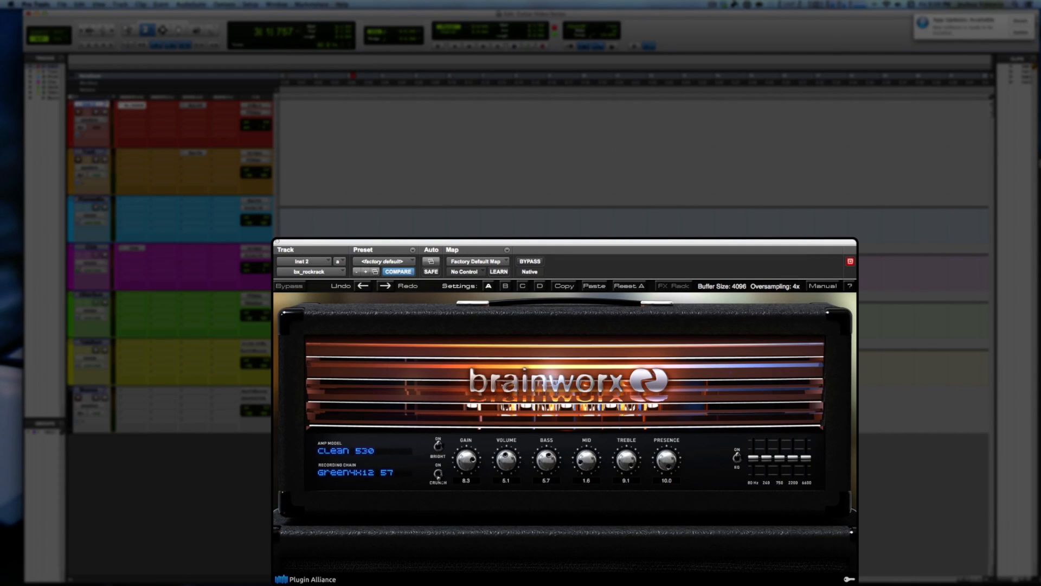
click(355, 473)
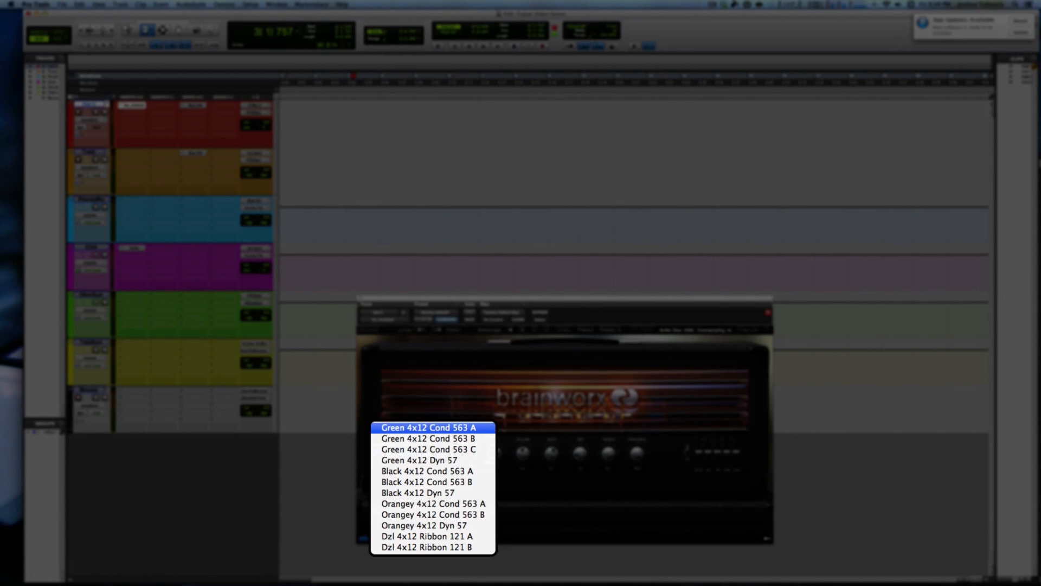
Switch the Clean 530 amp's recording chain to Black 4x12 Cond 563 A.
click(431, 427)
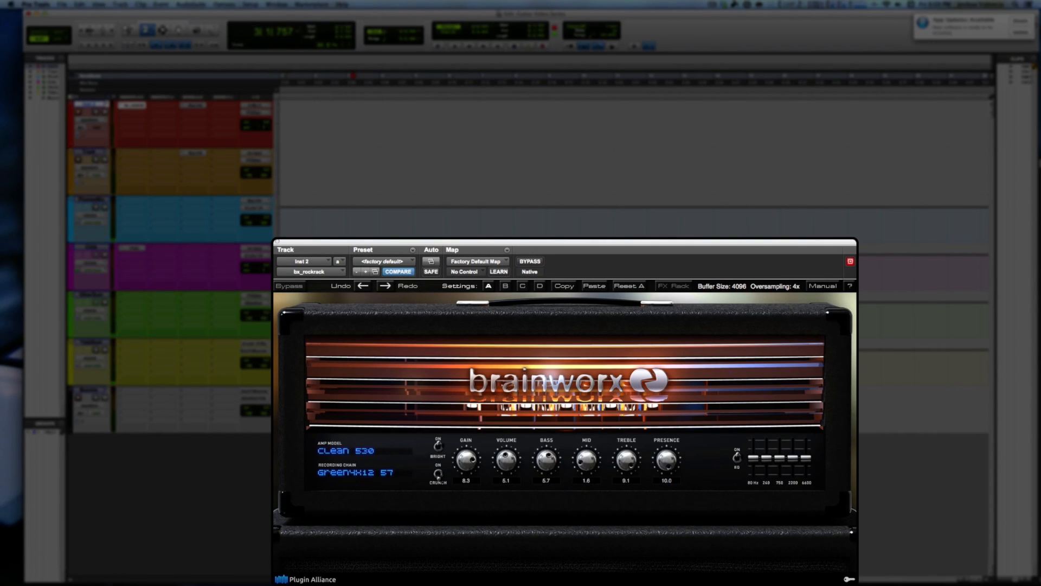
click(355, 472)
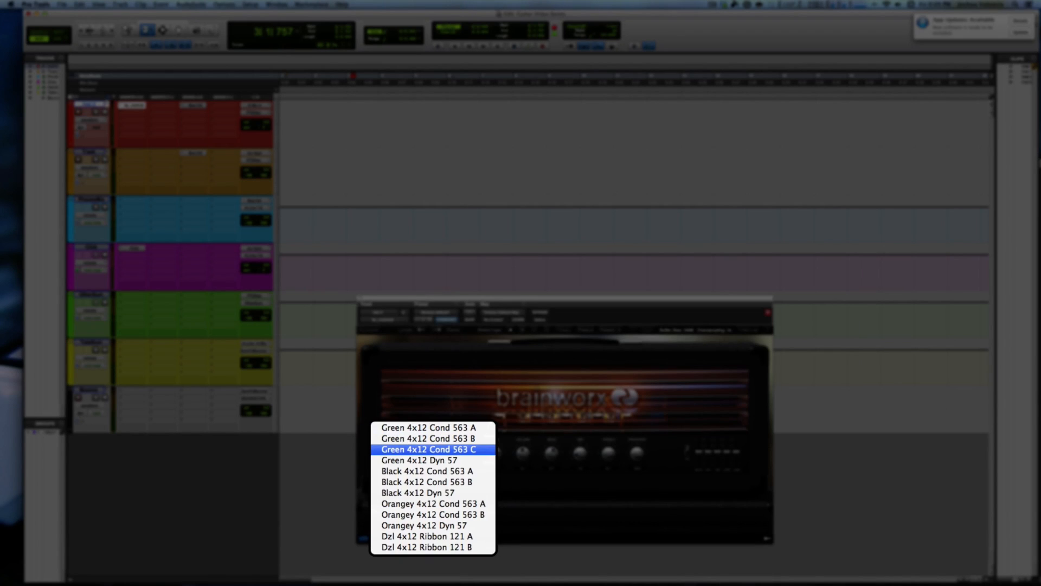
click(421, 458)
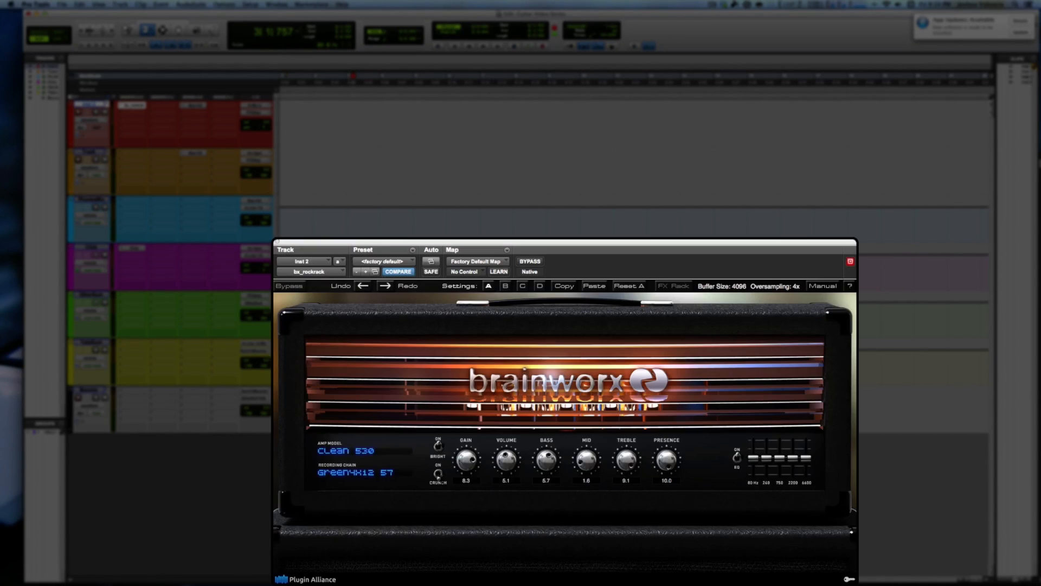
click(353, 472)
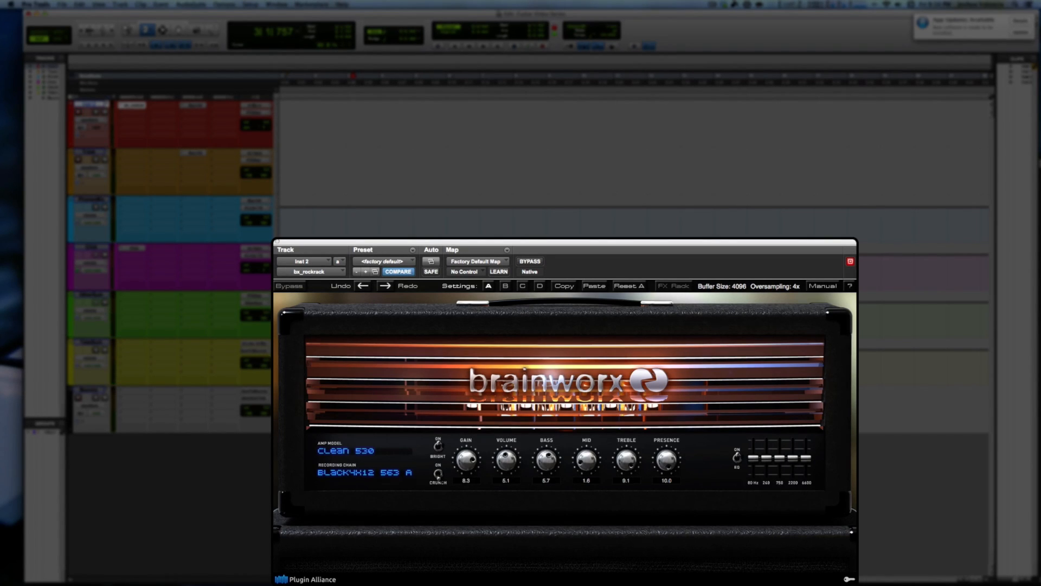
Change the recording chain to Black 4x12 Dyn 57 and reopen the chain list.
click(364, 473)
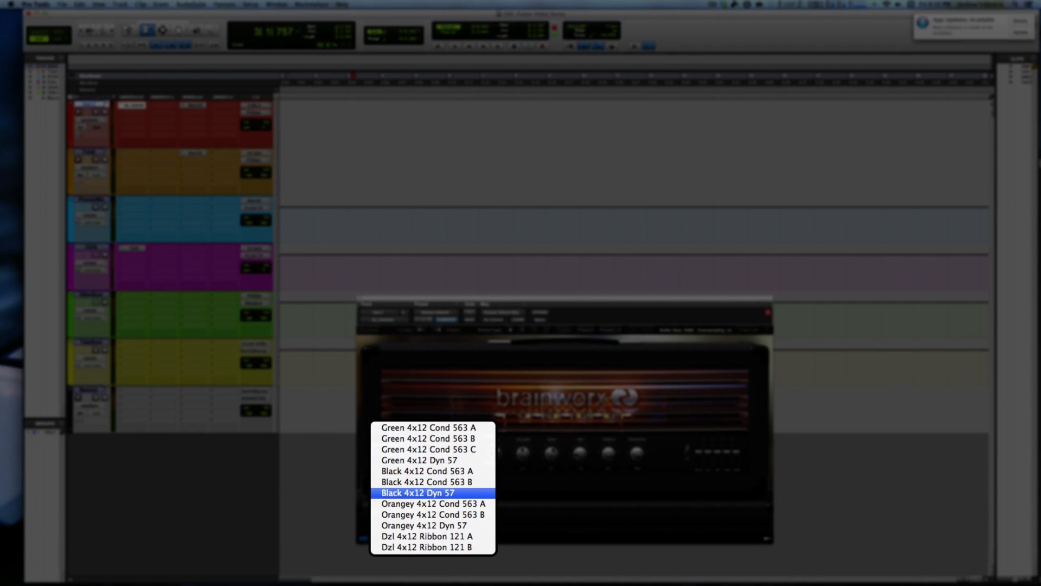
click(416, 492)
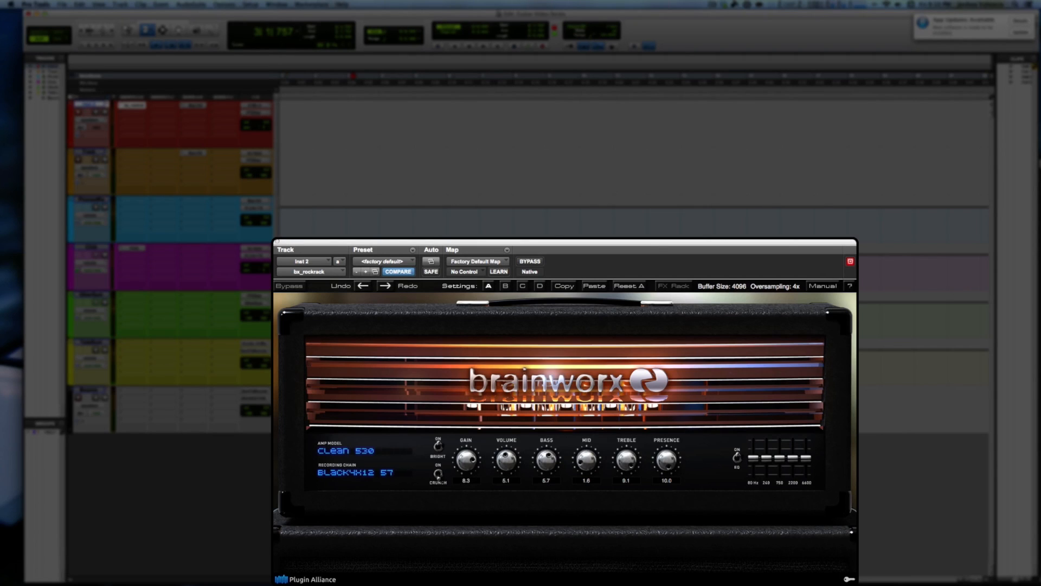
click(353, 473)
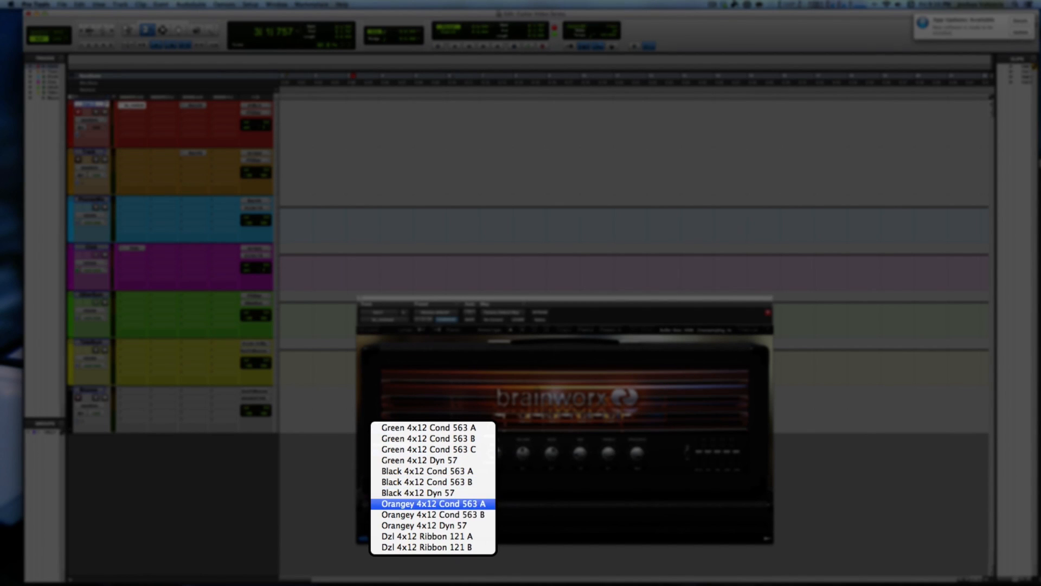
Audition Orangey 4x12 Cond 563 A against Green 4x12 Cond 563 A, returning to Orangey.
click(417, 492)
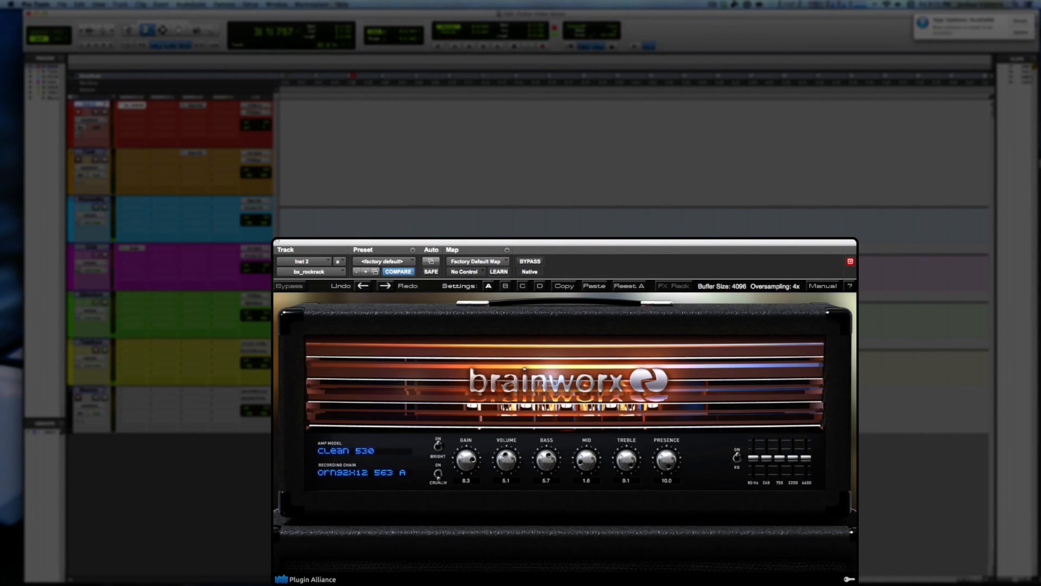
click(362, 473)
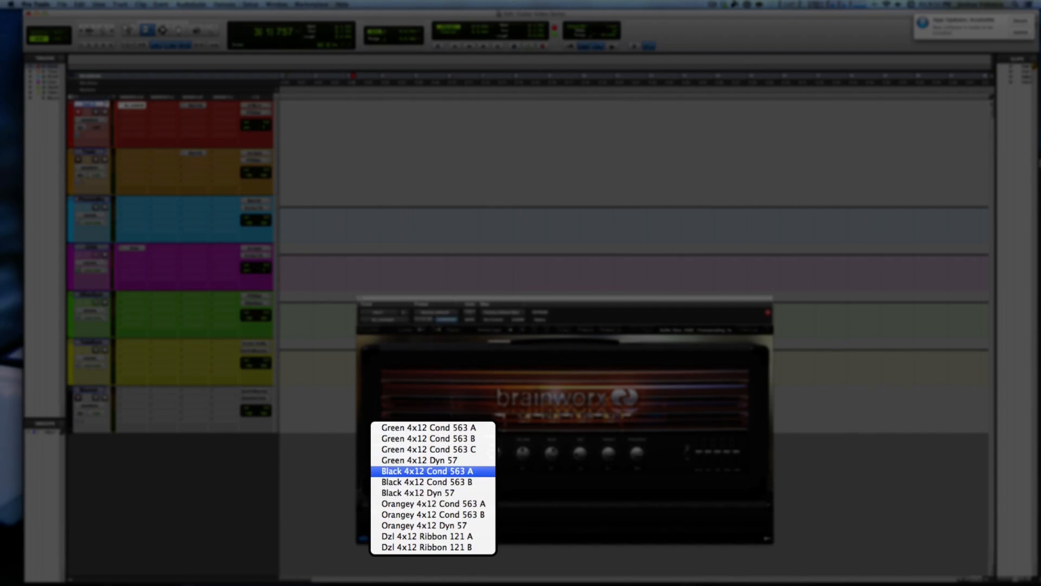
click(425, 471)
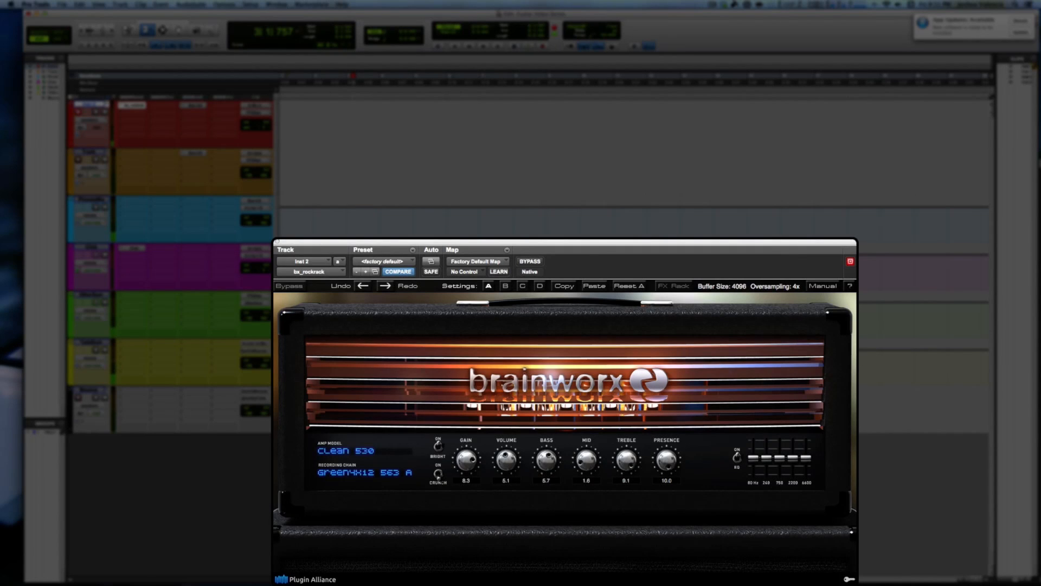
click(365, 473)
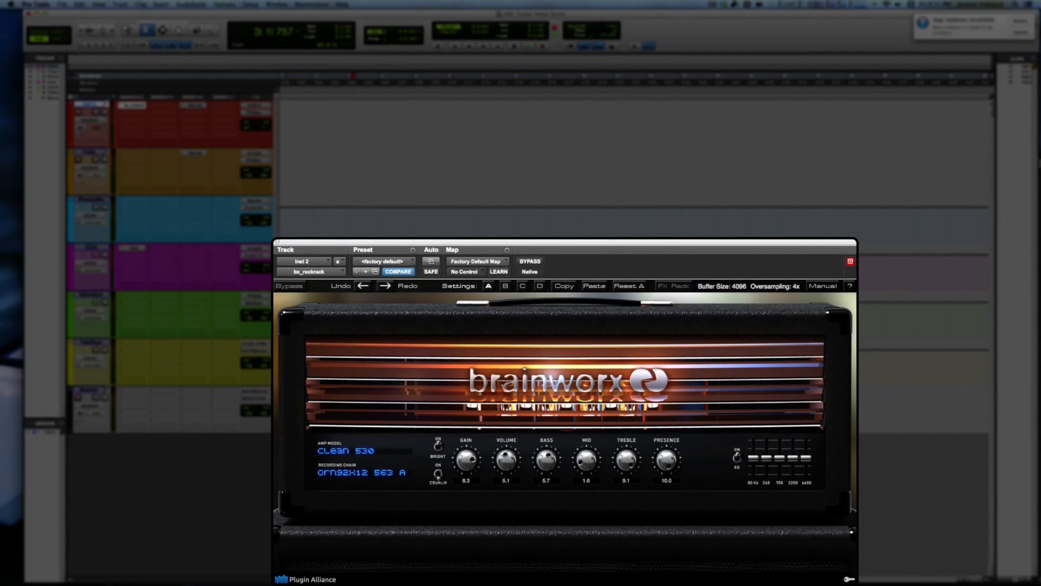
Set the recording chain to Orangey 4x12 Dyn 57.
click(370, 471)
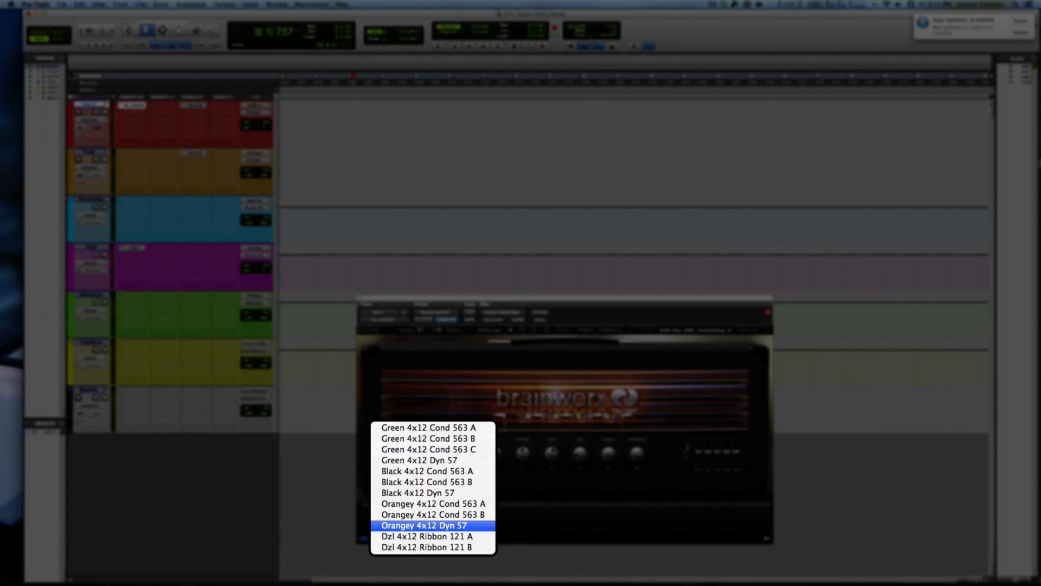
click(431, 525)
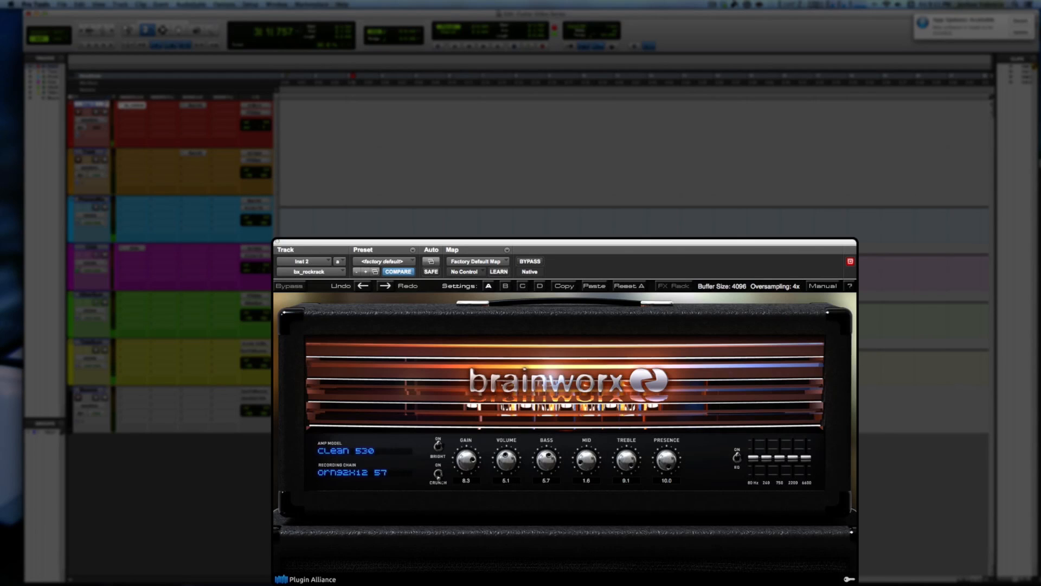
Bring up the recording chain list with Orangey 4x12 Dyn 57 still applied.
click(352, 472)
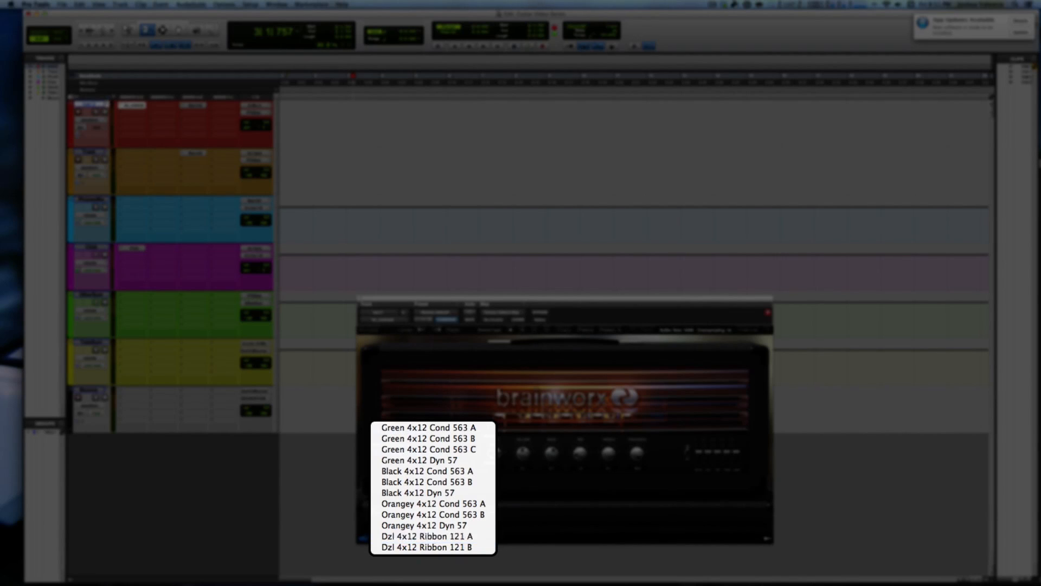
Audition the Dzl 4x12 Ribbon 121 B chain on Clean 530, then reopen the chain list.
click(425, 536)
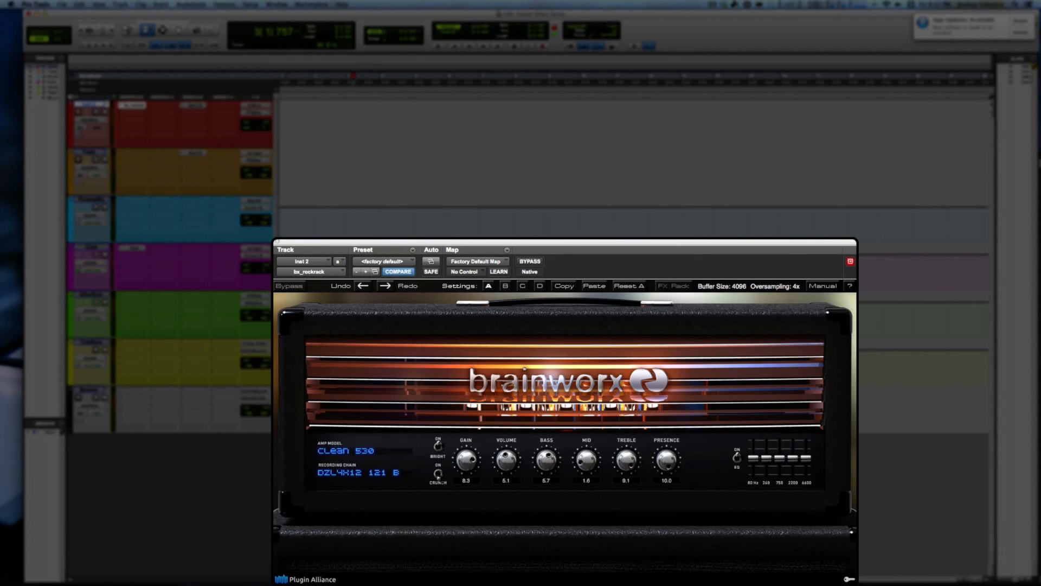
click(359, 473)
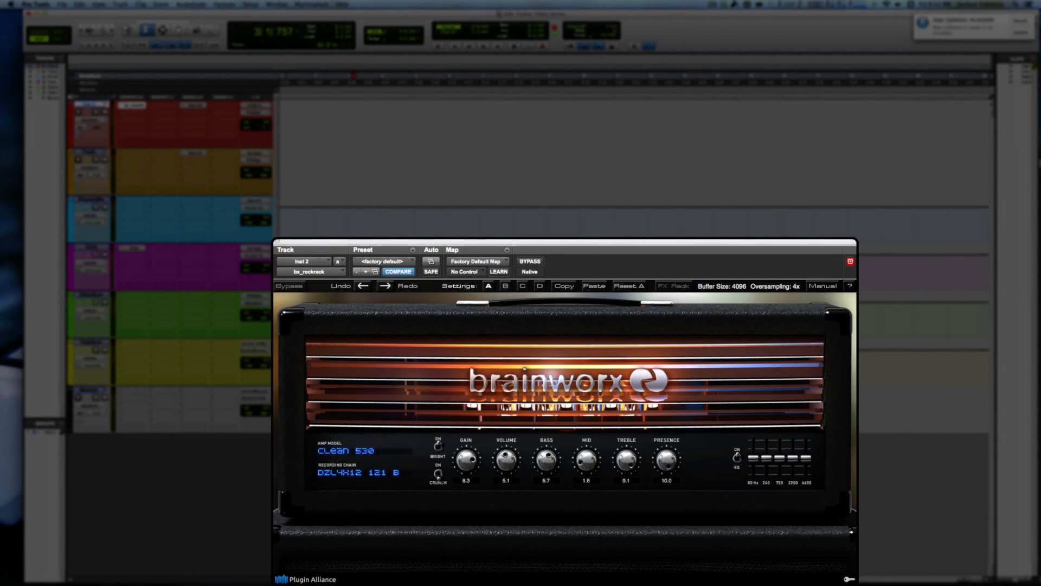
click(345, 450)
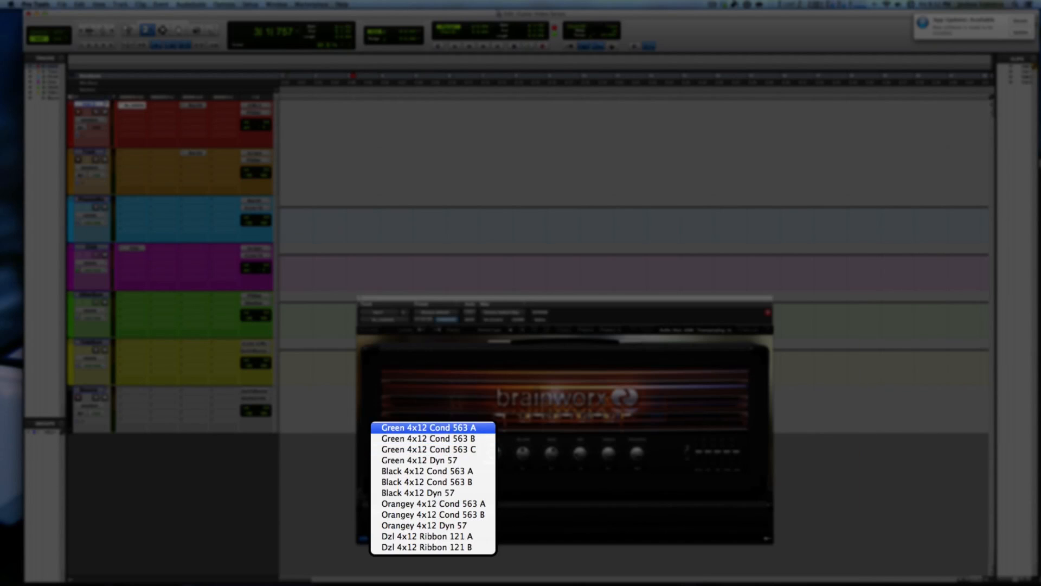
Choose Green 4x12 Cond 563 A and bring up the amp model list.
click(431, 427)
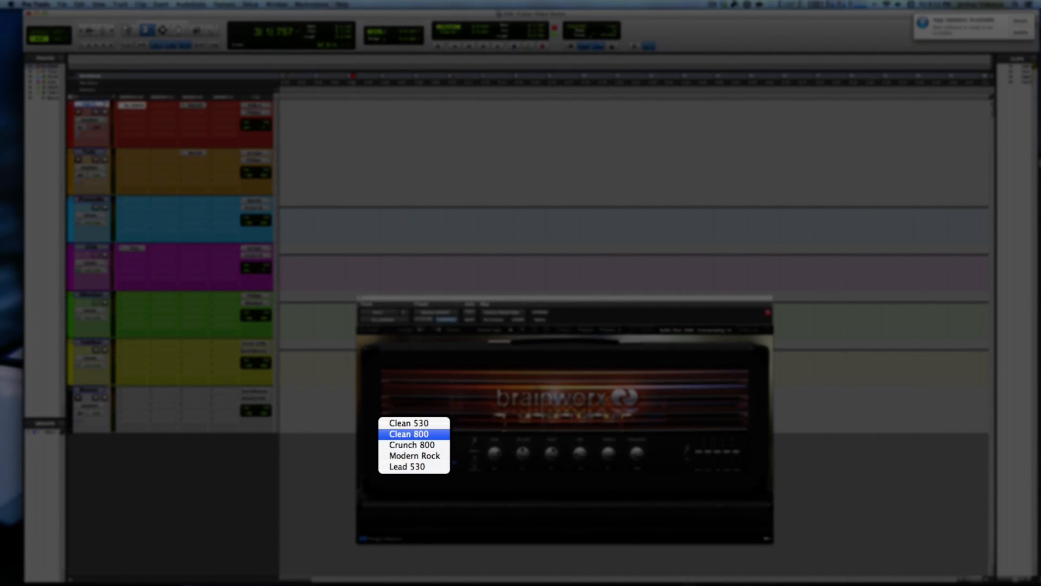
Run the Clean 800 amp model with Green 4x12 Cond 563 A and audition it.
click(408, 434)
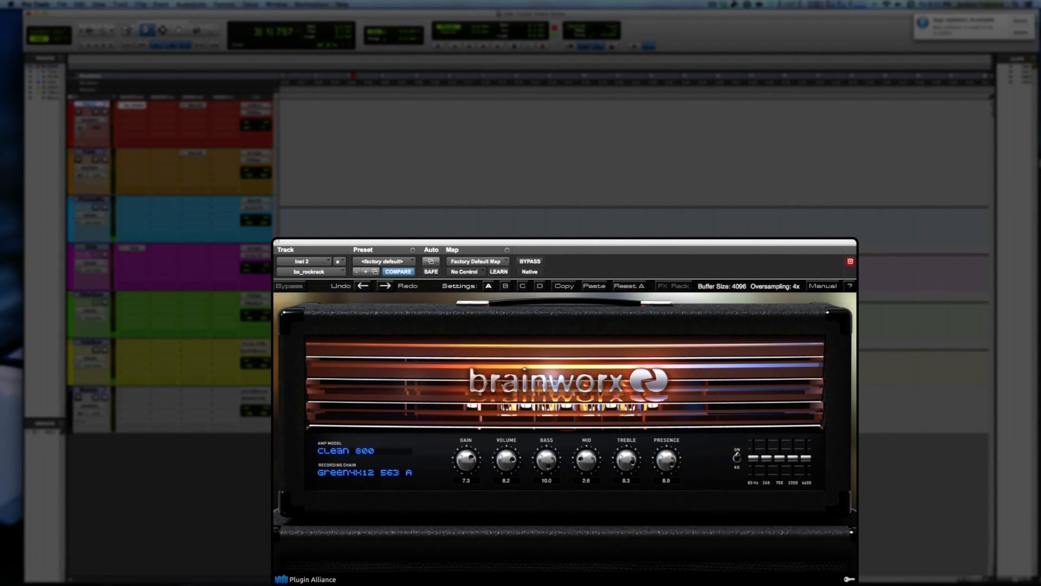
click(672, 285)
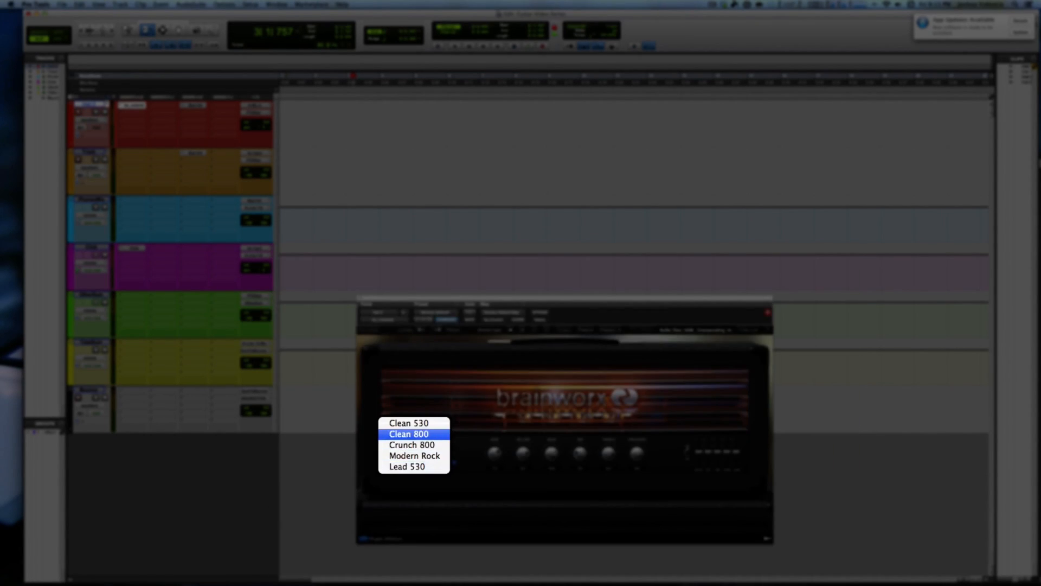
Alternate between Clean 530 and Clean 800 amp models, finishing on Clean 530.
click(409, 421)
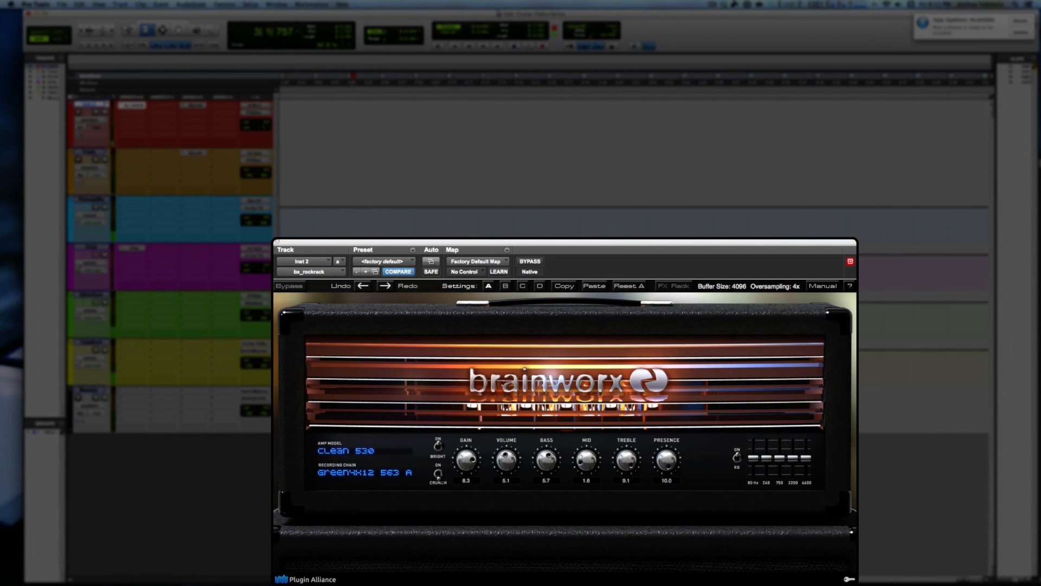
click(345, 450)
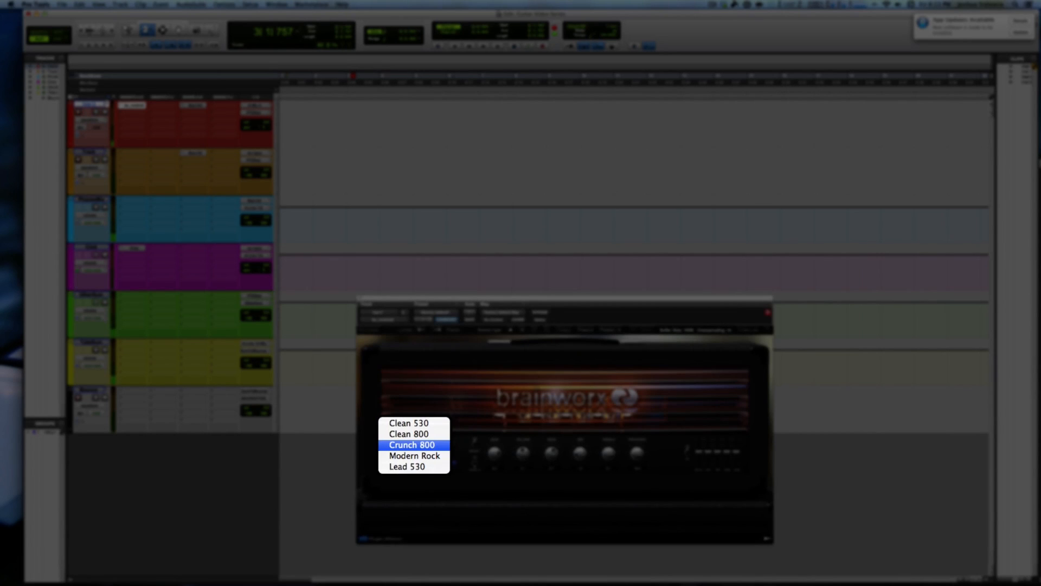
click(409, 434)
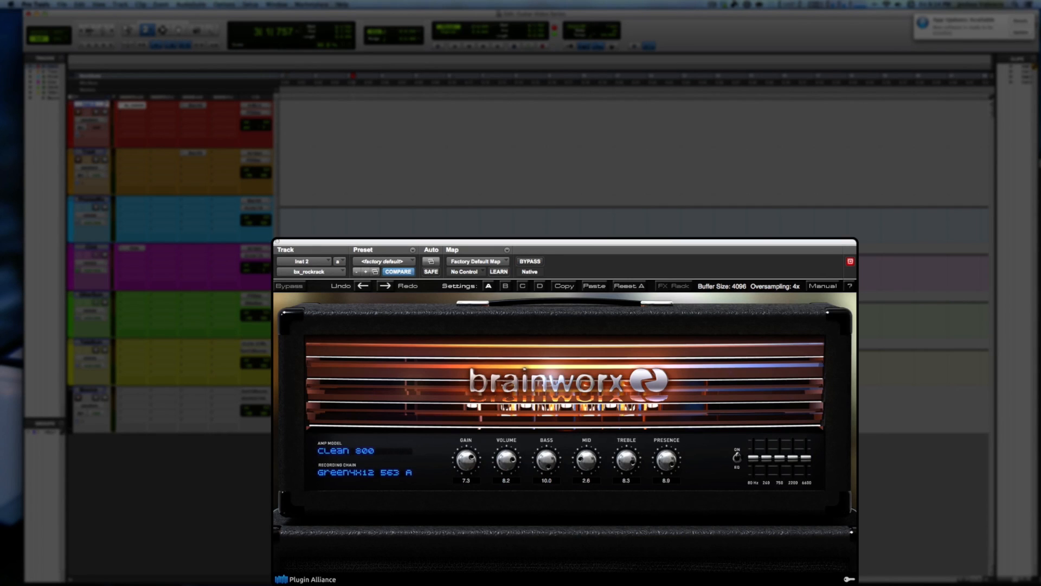
click(345, 450)
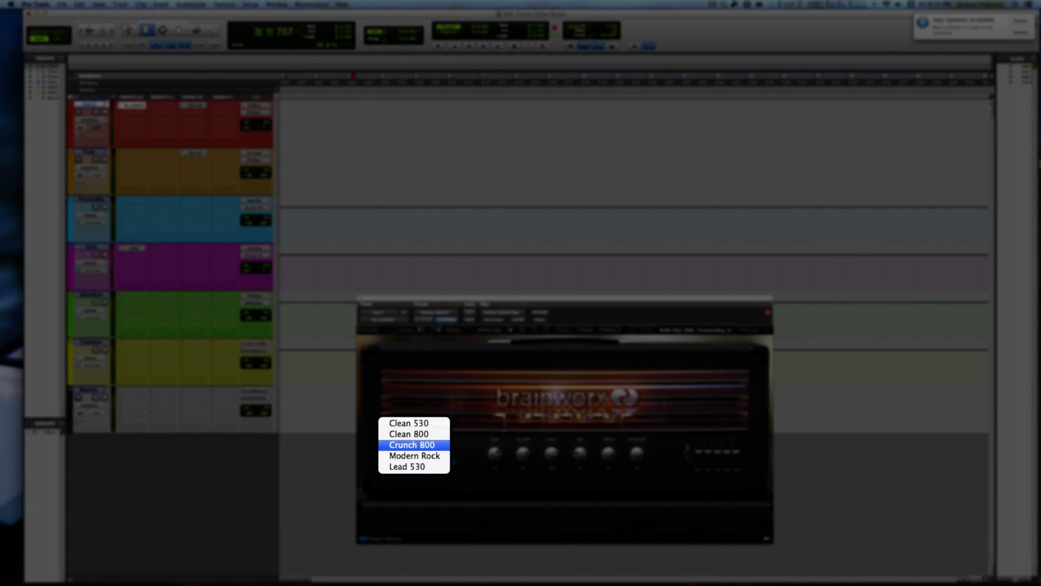
click(409, 434)
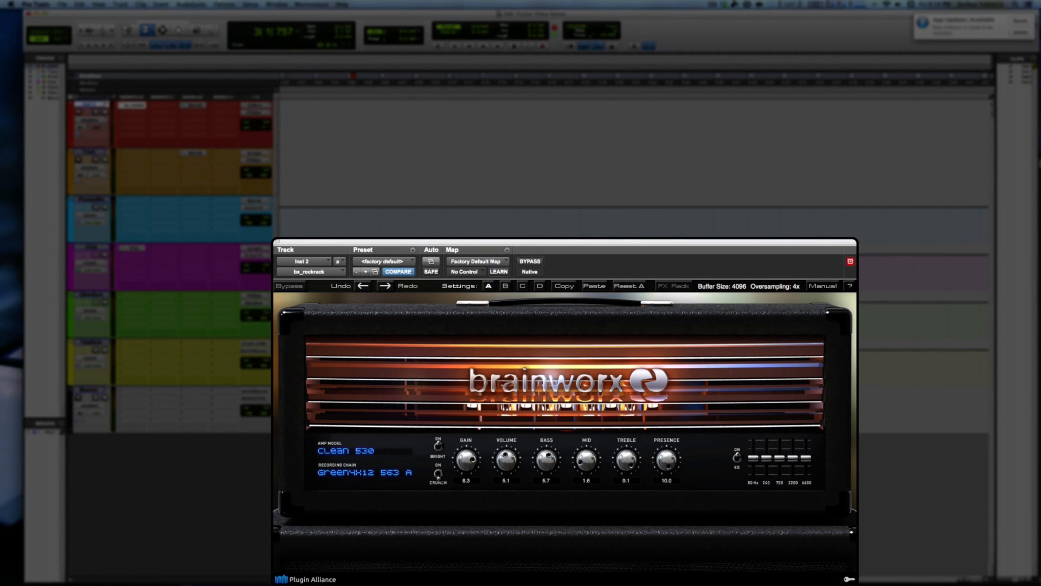
Reopen the amp model list, keeping Clean 530 selected.
click(345, 451)
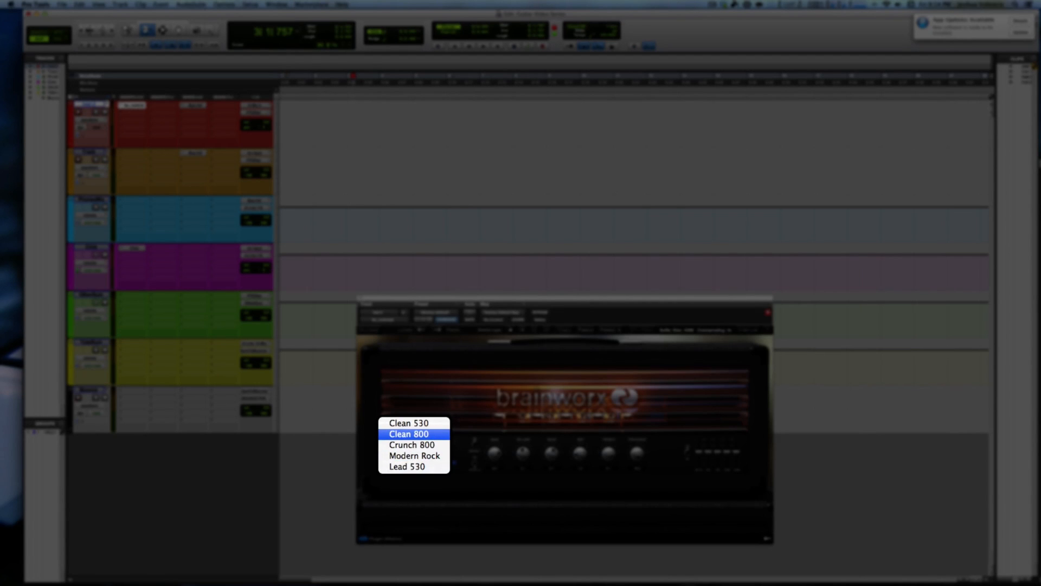
click(407, 432)
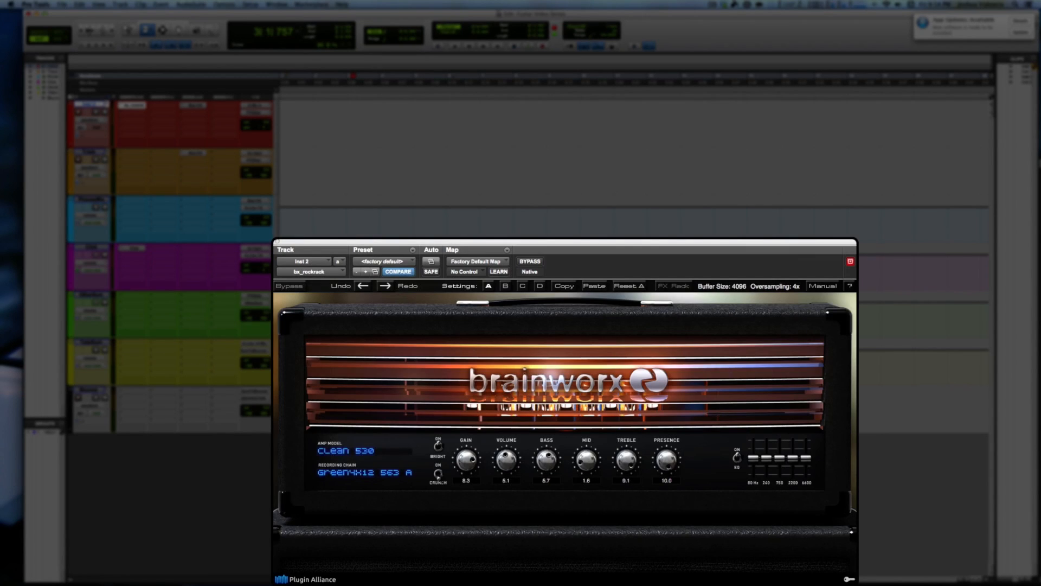
click(345, 451)
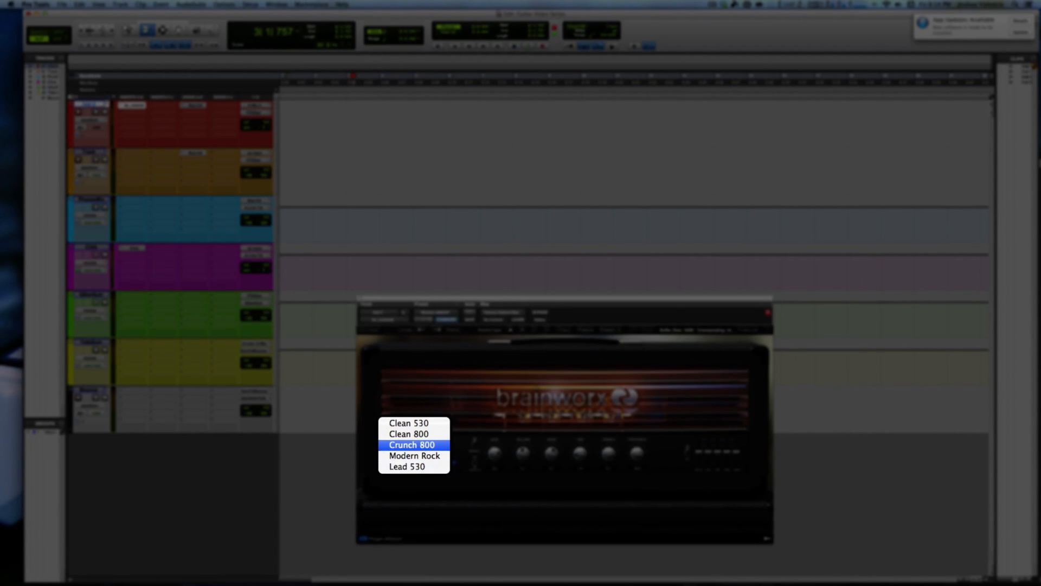
Audition the Crunch 800 amp model, then switch bx_rockrack to Modern Rock.
click(411, 445)
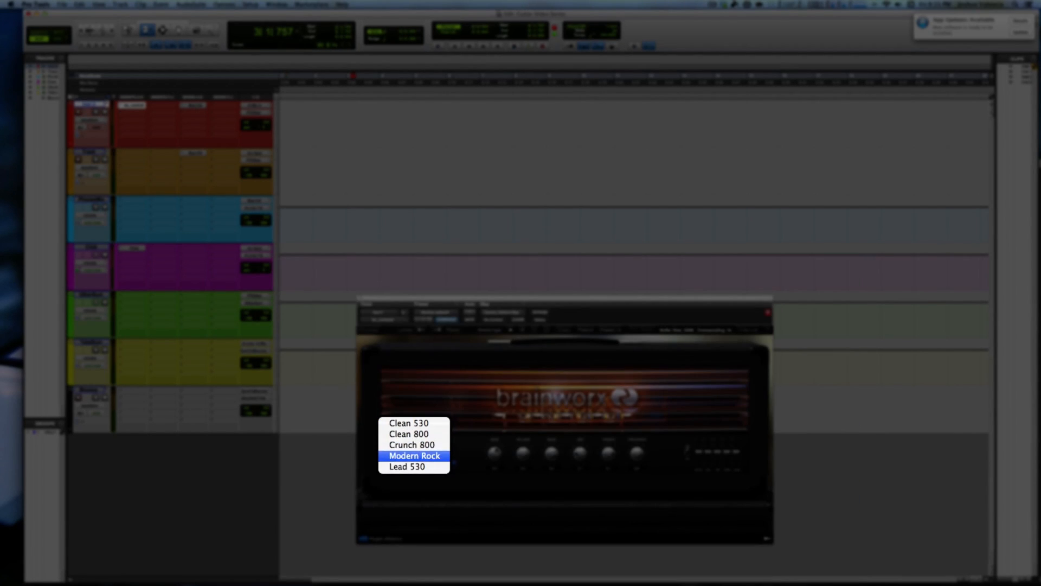
click(413, 456)
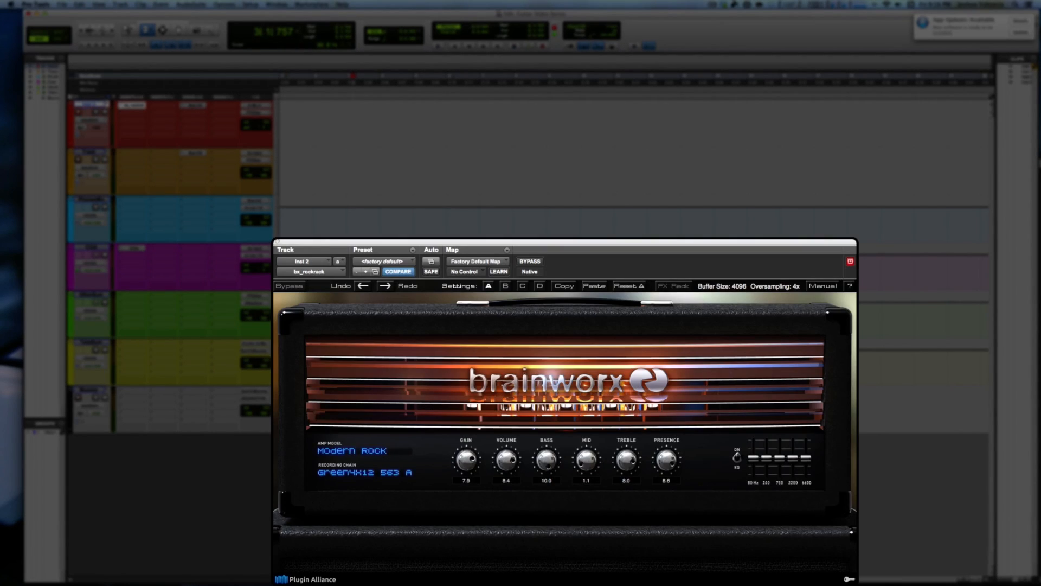